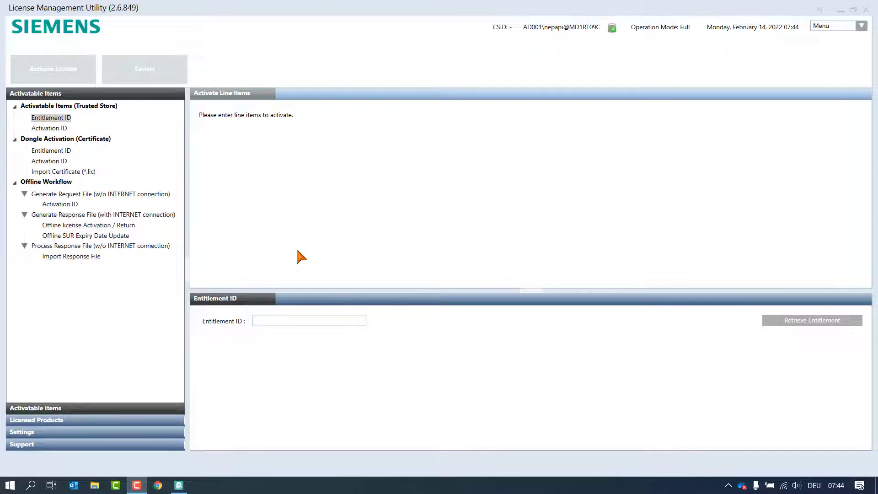
# Step: Show the Licensed Products page, listing My Computer with no product families
pyautogui.click(37, 420)
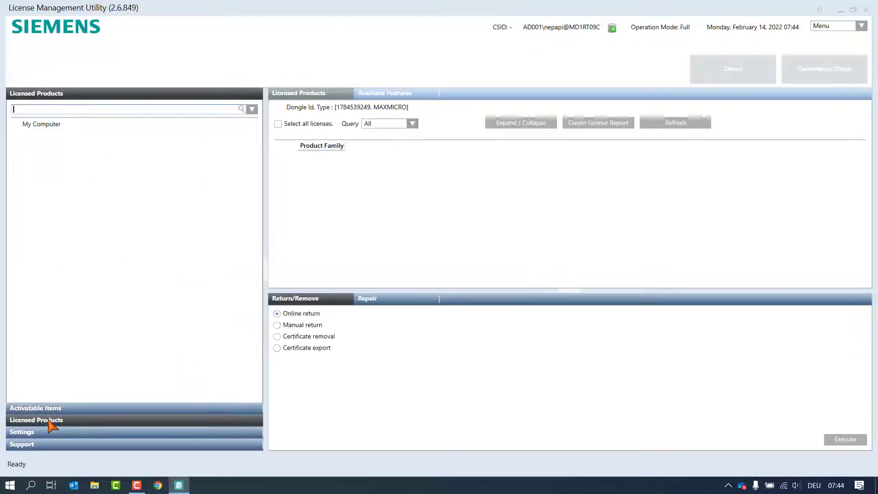
# Step: Choose Certificate export as the return option and go back to Activatable Items
pyautogui.click(277, 348)
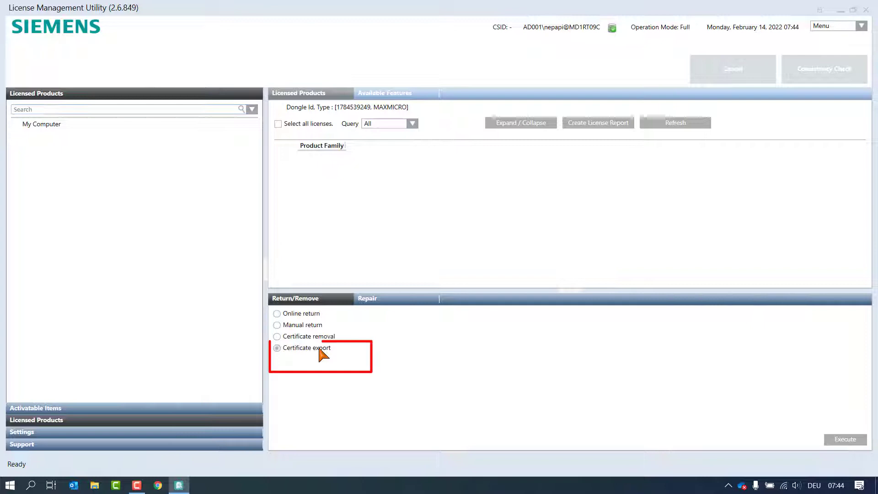
pyautogui.click(277, 348)
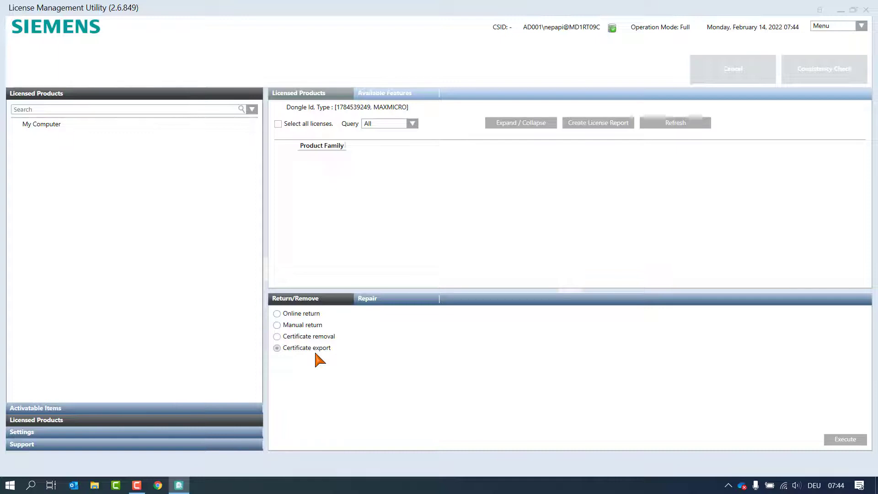
pyautogui.click(36, 408)
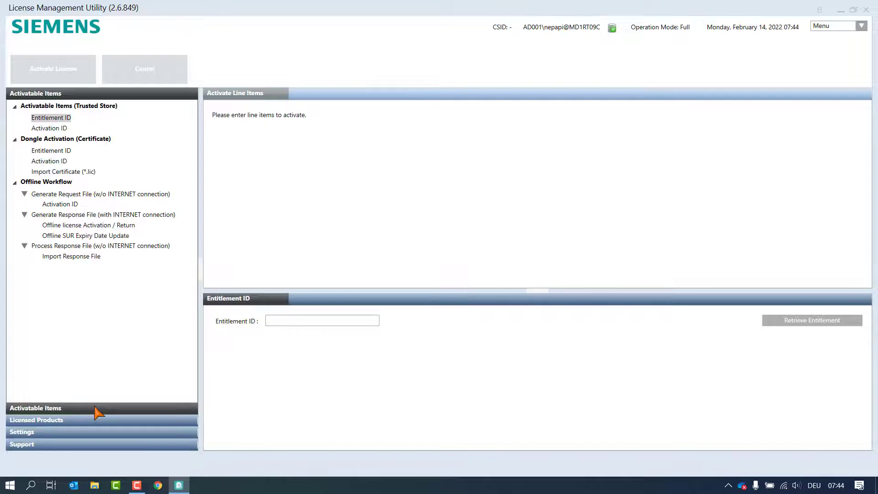
# Step: Add the GMS_engineering .lic certificate from C:\Siemens_LMU\Export-ImportCertificate as a line item
pyautogui.click(63, 171)
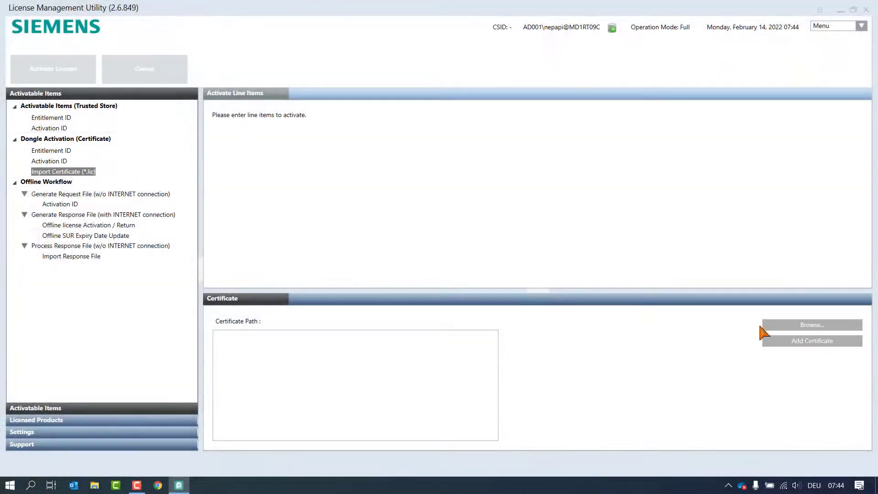
pyautogui.click(812, 325)
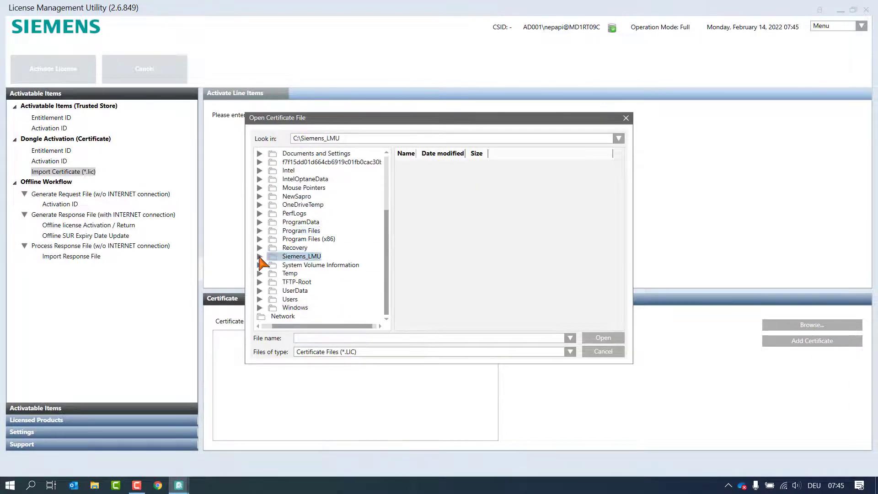
pyautogui.click(603, 337)
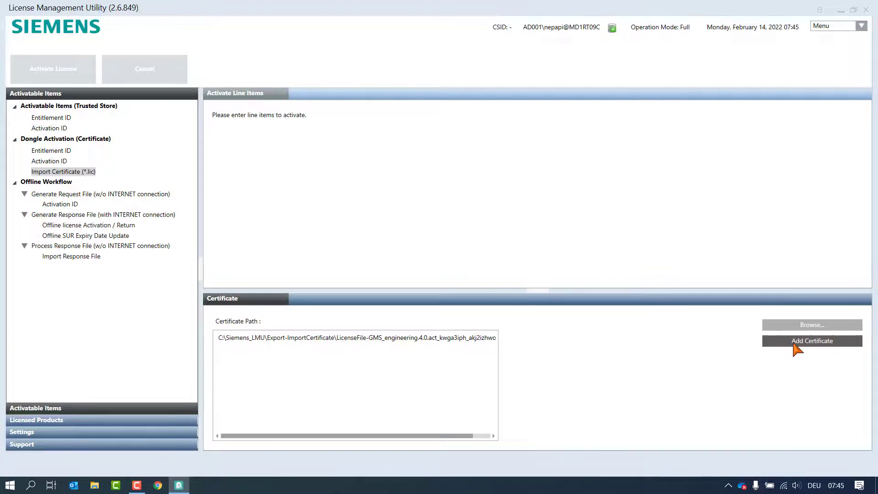
pyautogui.click(811, 341)
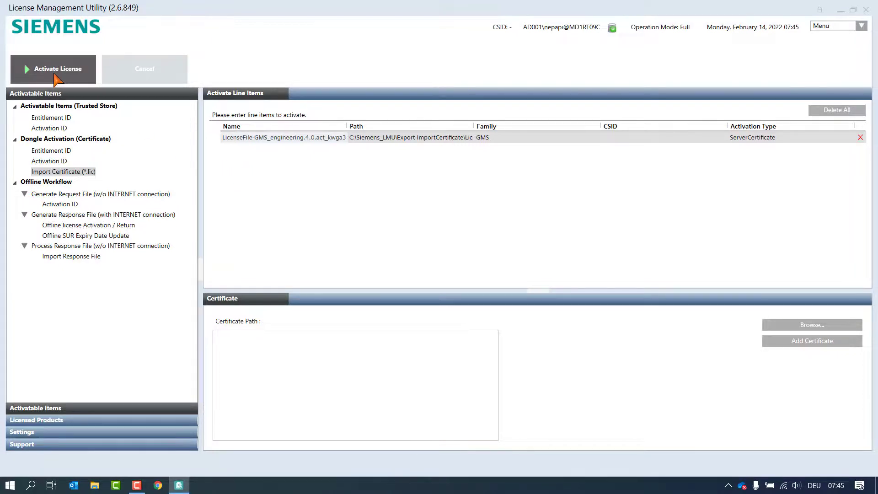
# Step: Activate the queued certificate and confirm GMS_engineering 4.0 under the GMS family in Licensed Products
pyautogui.click(58, 69)
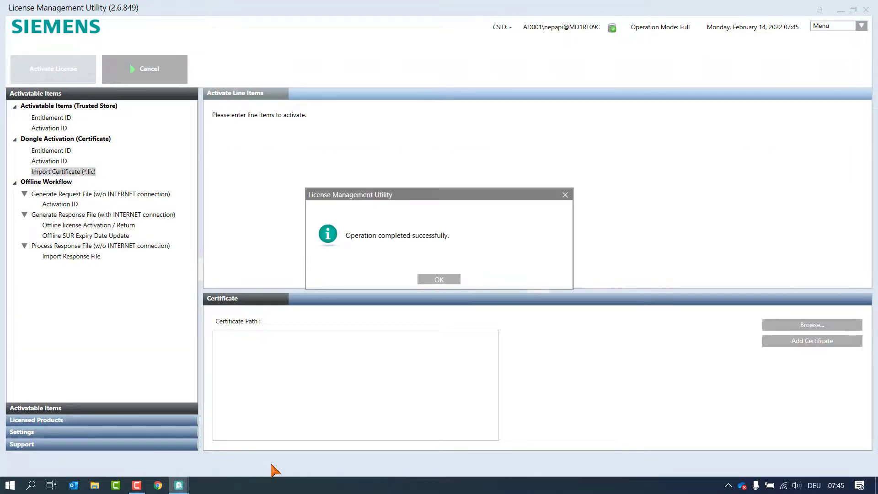
pyautogui.click(438, 279)
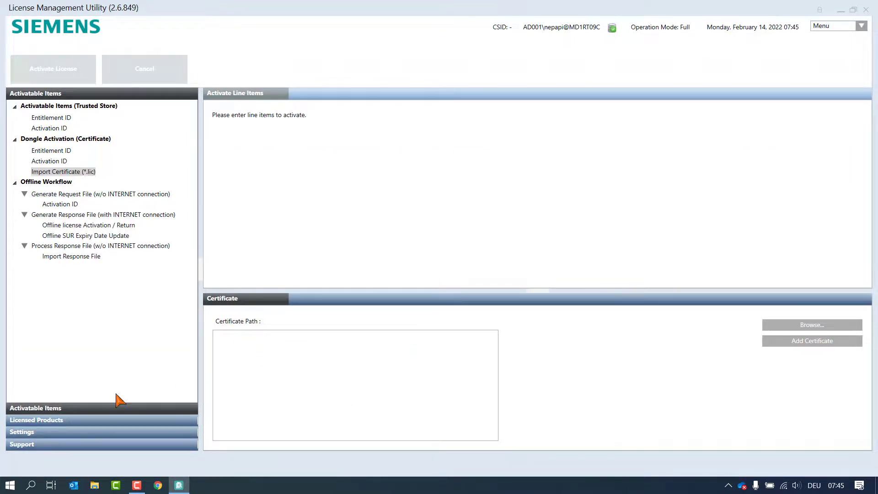
pyautogui.click(36, 420)
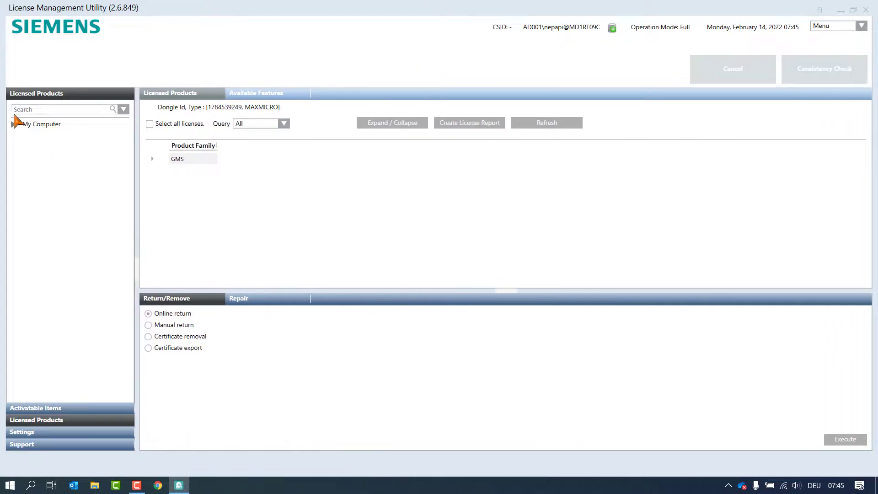
pyautogui.click(152, 159)
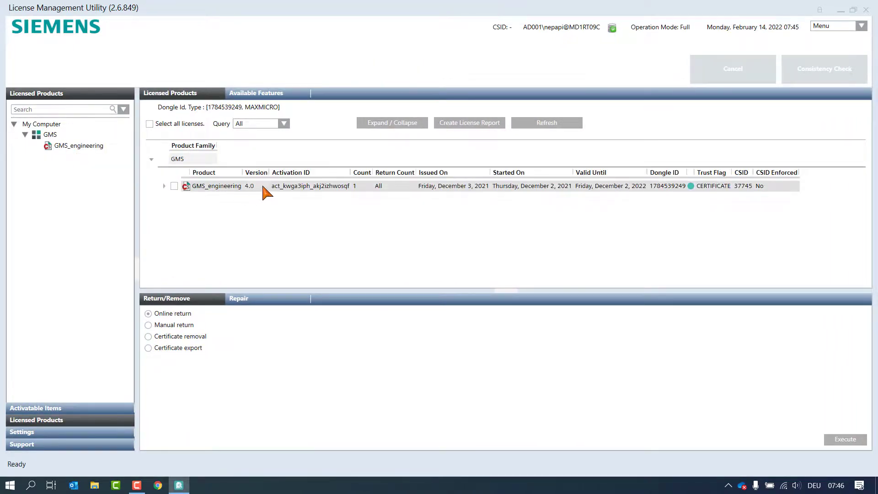